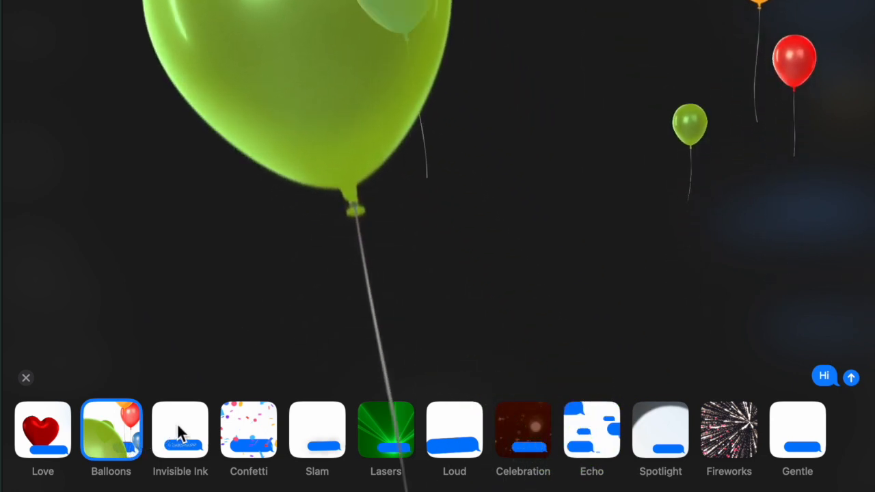
# Preview the Invisible Ink, Confetti, Slam, Lasers and Celebration effects on the message.
pyautogui.click(180, 429)
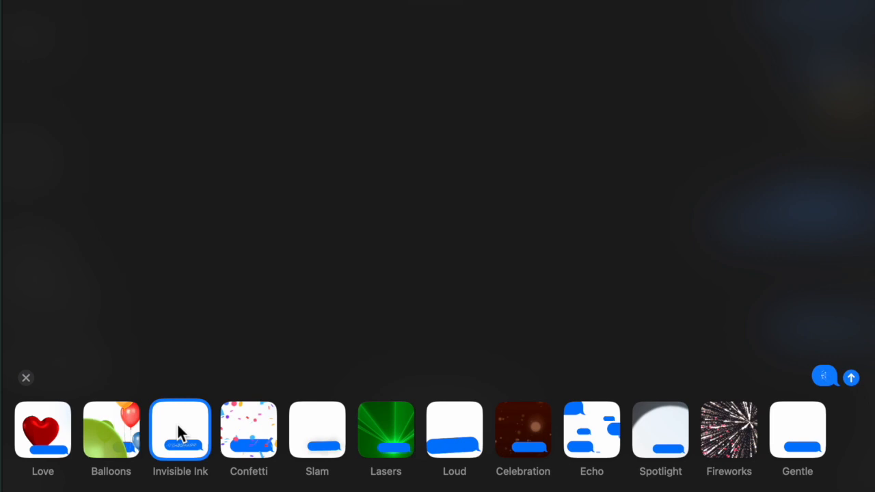
pyautogui.click(249, 430)
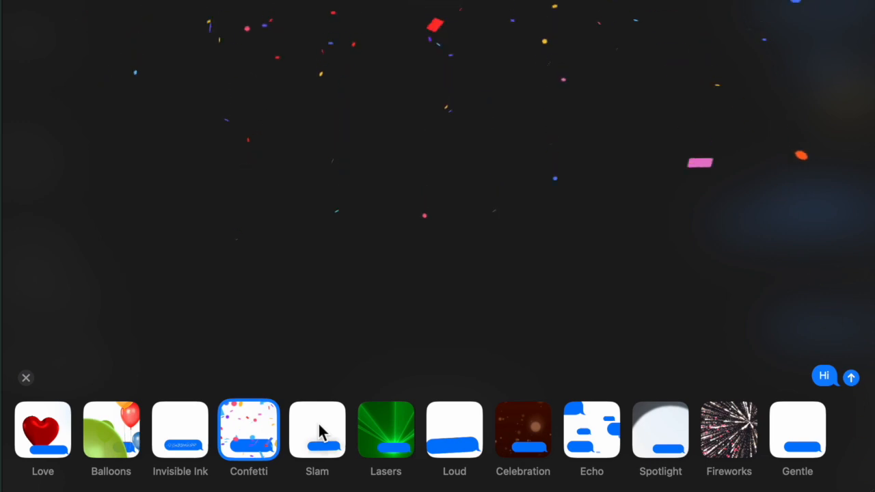
pyautogui.click(317, 430)
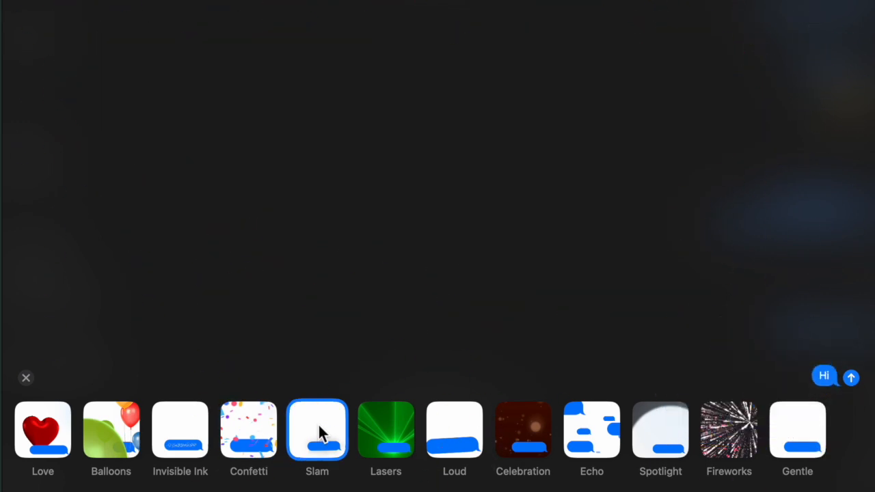
pyautogui.moveTo(410, 431)
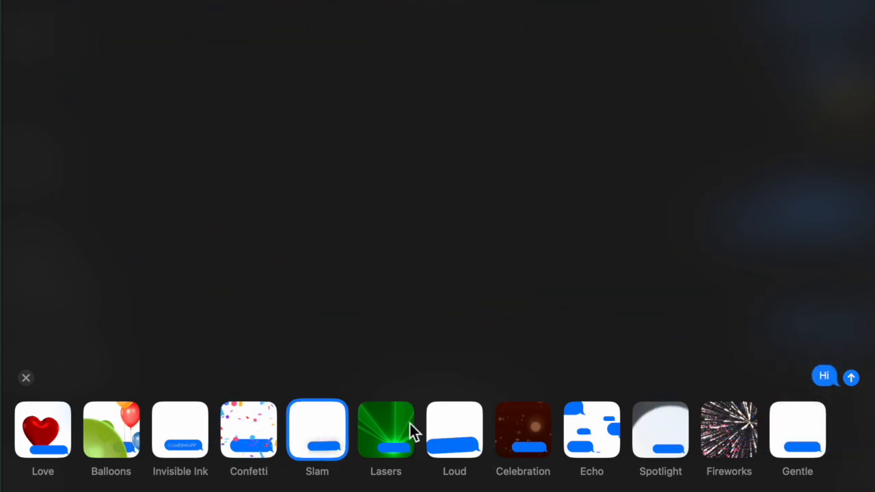
pyautogui.click(386, 429)
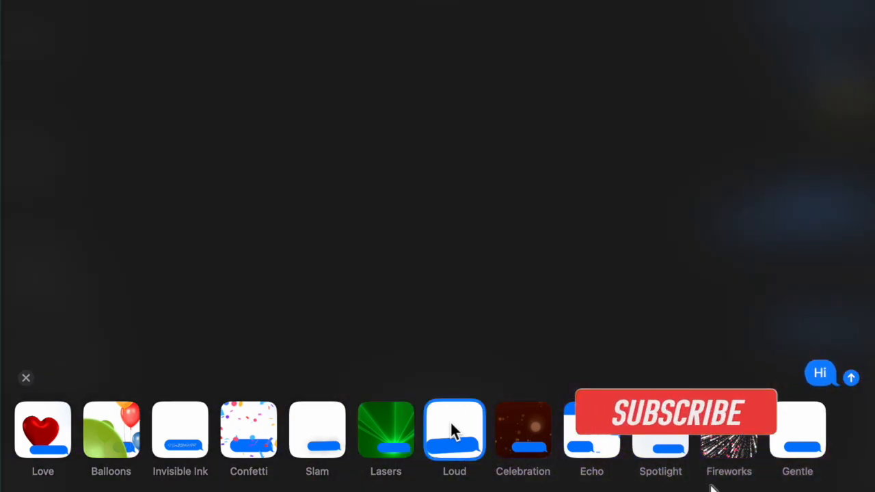
pyautogui.click(522, 429)
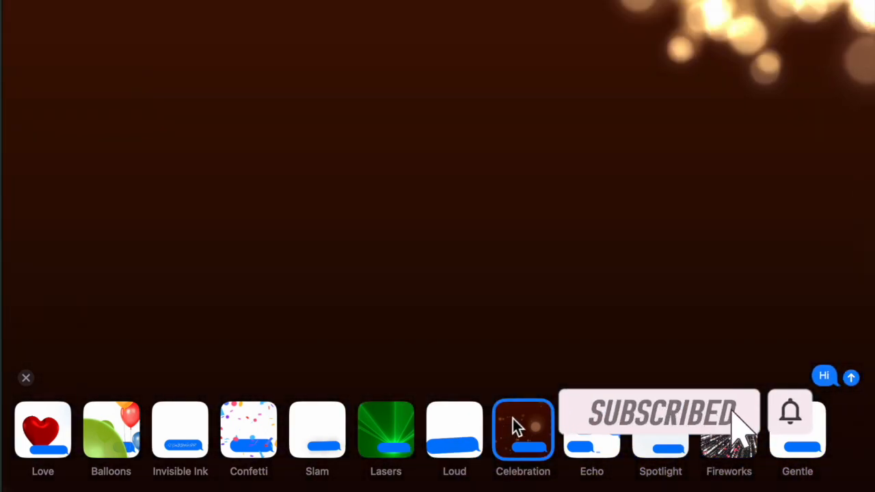
pyautogui.click(522, 429)
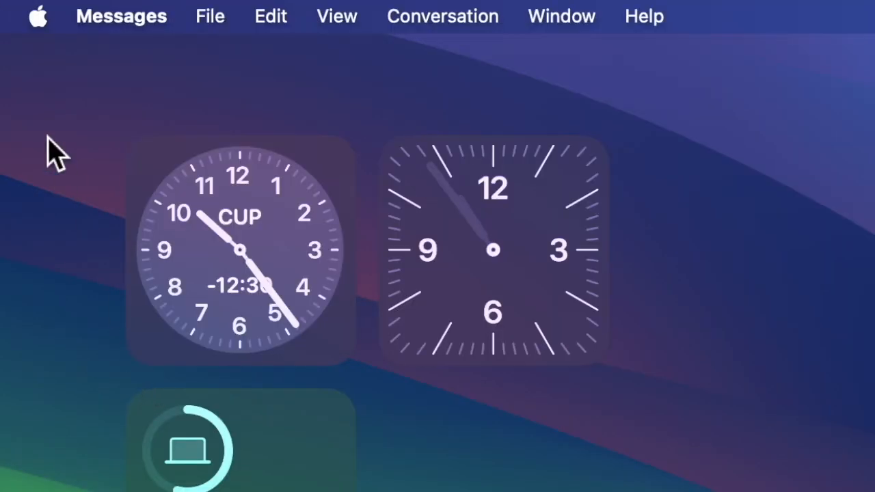
pyautogui.moveTo(68, 68)
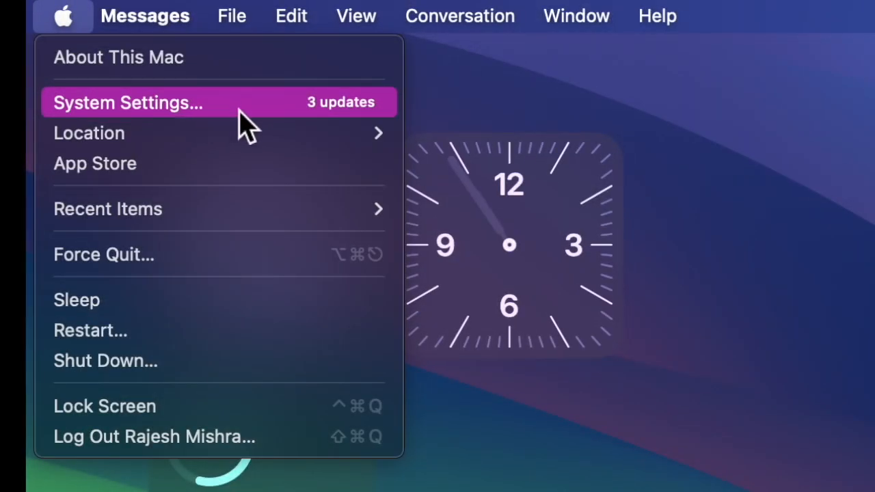
# Launch System Settings from the Apple menu.
pyautogui.click(127, 102)
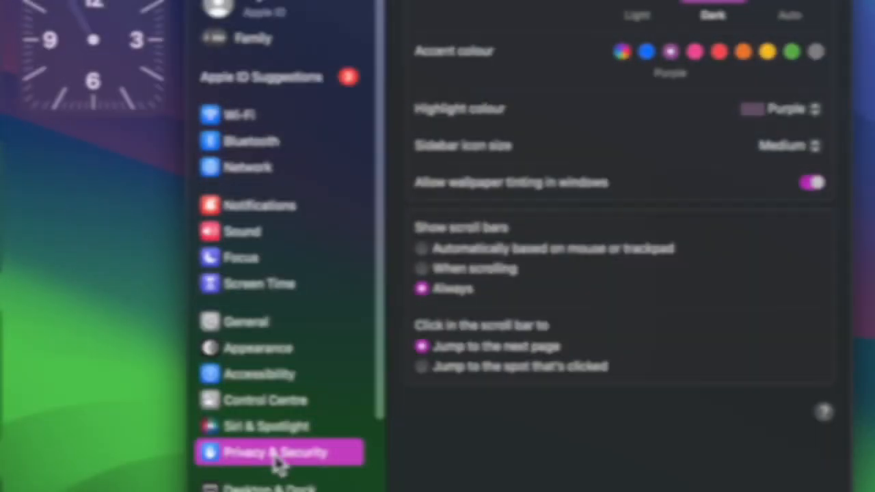
# Go to Privacy & Security and reach the Sensitive Content Warning page.
pyautogui.click(276, 451)
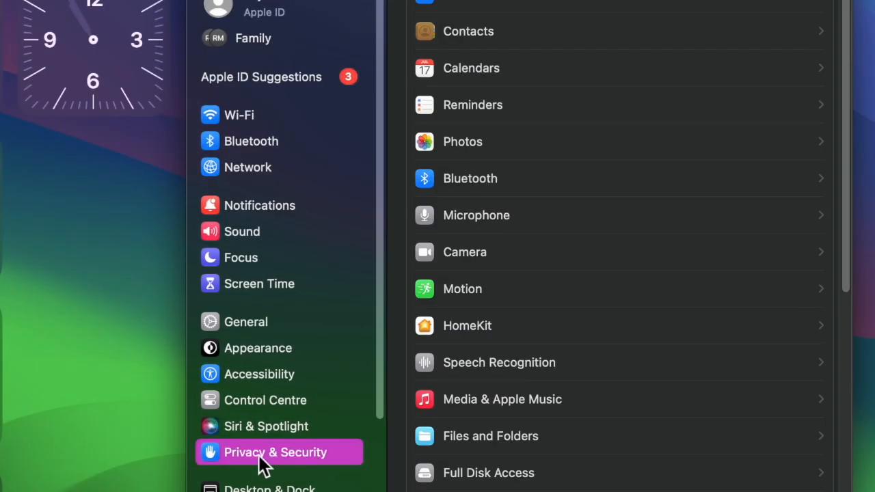
pyautogui.scroll(-3)
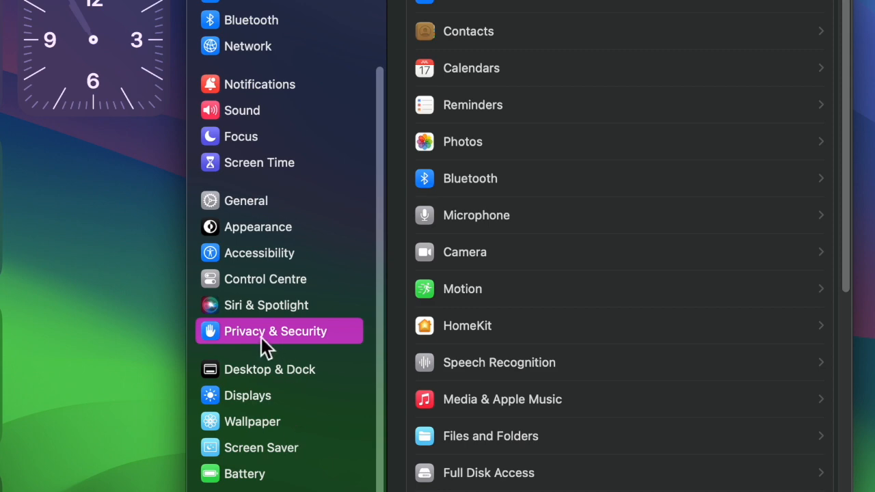
pyautogui.scroll(-3)
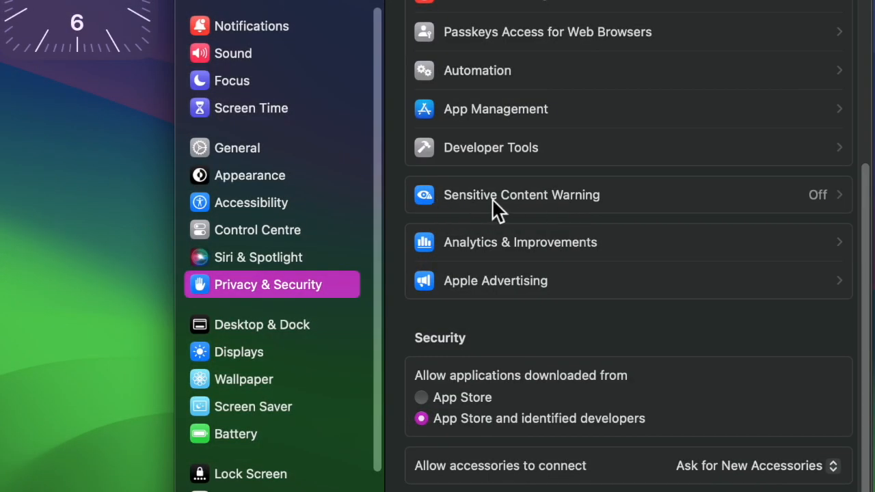
pyautogui.click(520, 194)
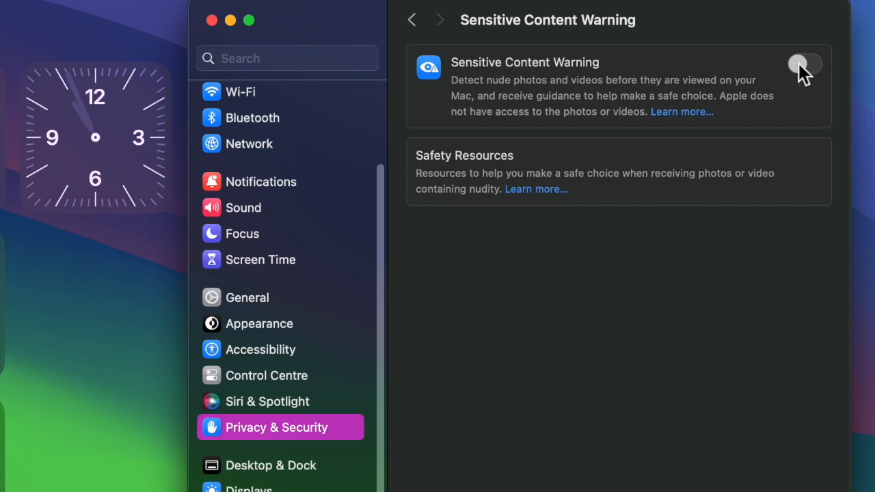
# Switch Sensitive Content Warning on, then preview the Echo effect on the Hi message.
pyautogui.click(803, 65)
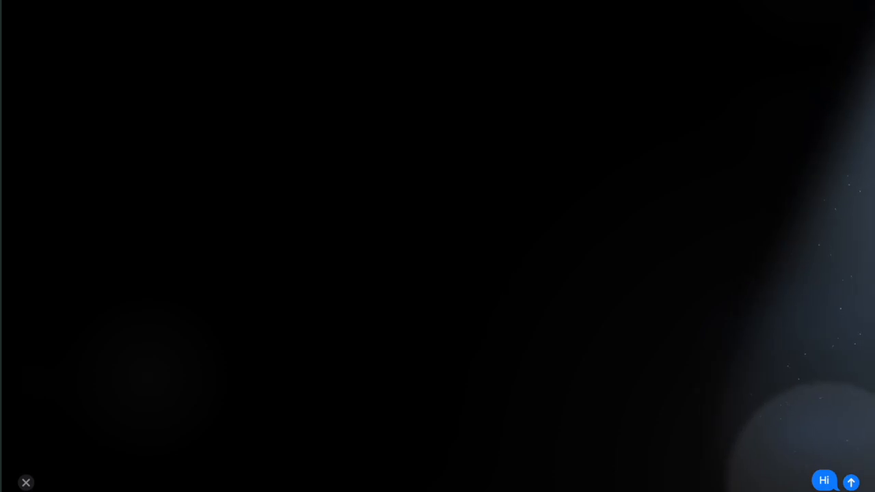
pyautogui.click(850, 481)
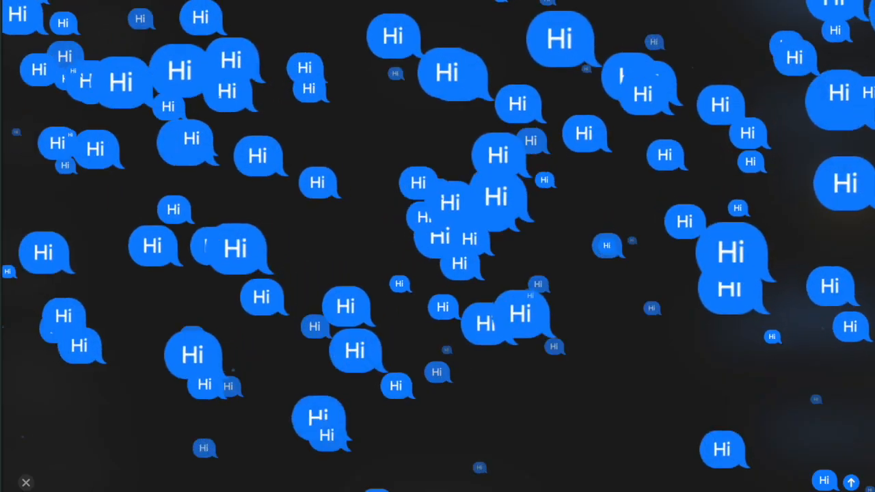